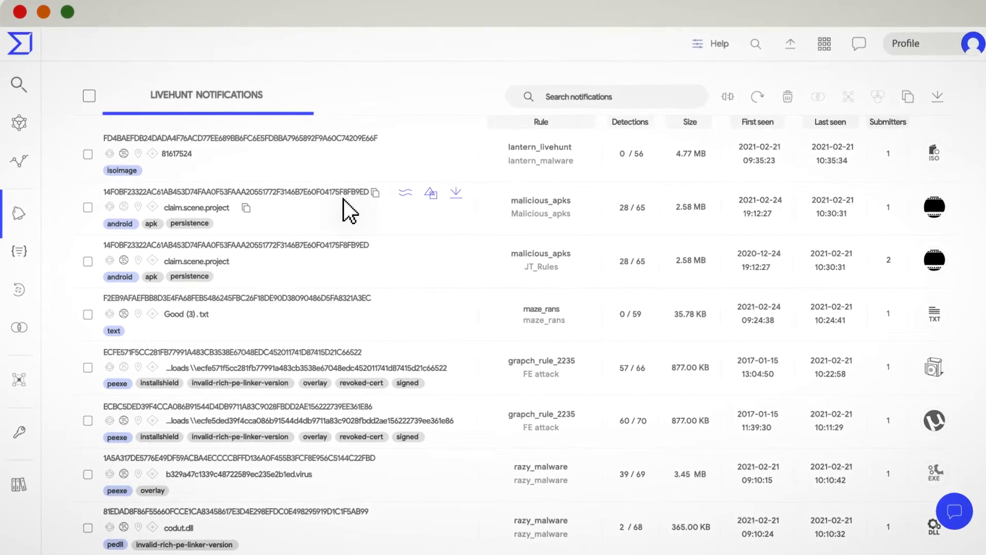
mouse_move(412, 190)
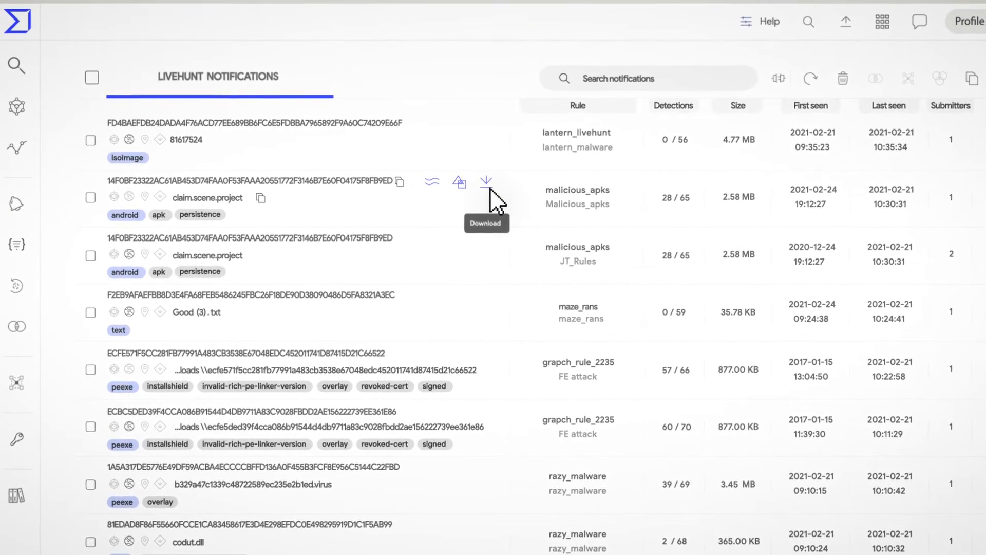
Download the matched claim.scene.project sample from the livehunt notifications.
left_click(115, 194)
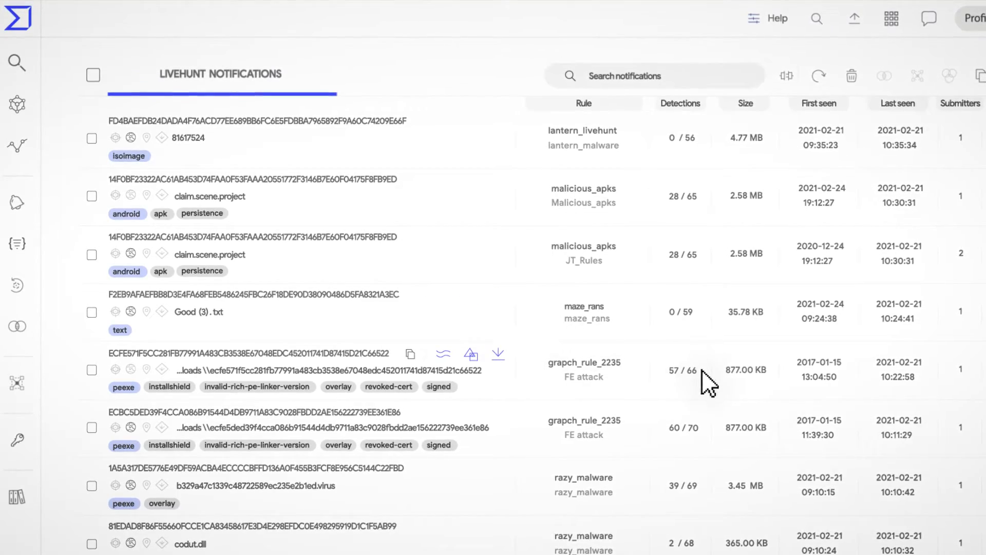
scroll("down", 3)
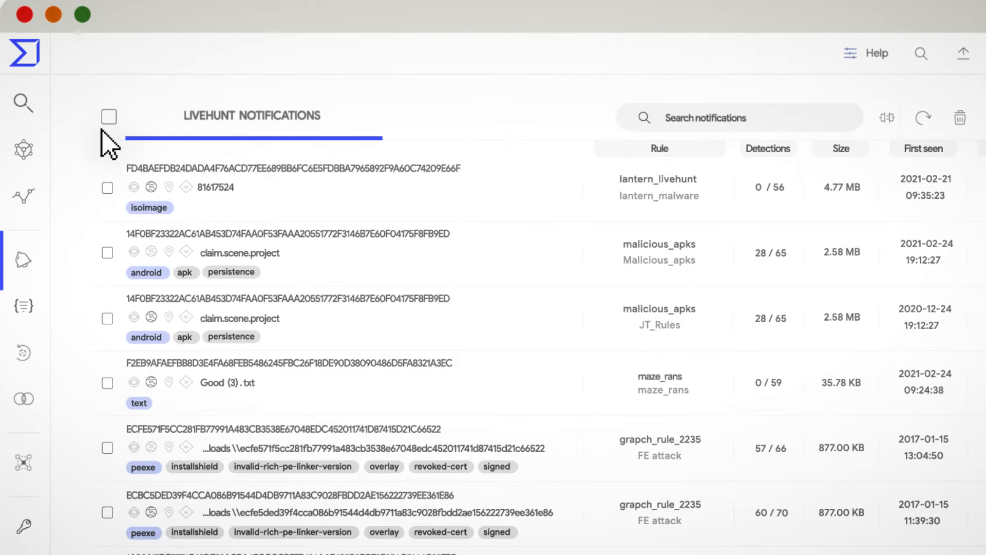
Select all notifications and filter them by the rule name maze_v1.
left_click(109, 117)
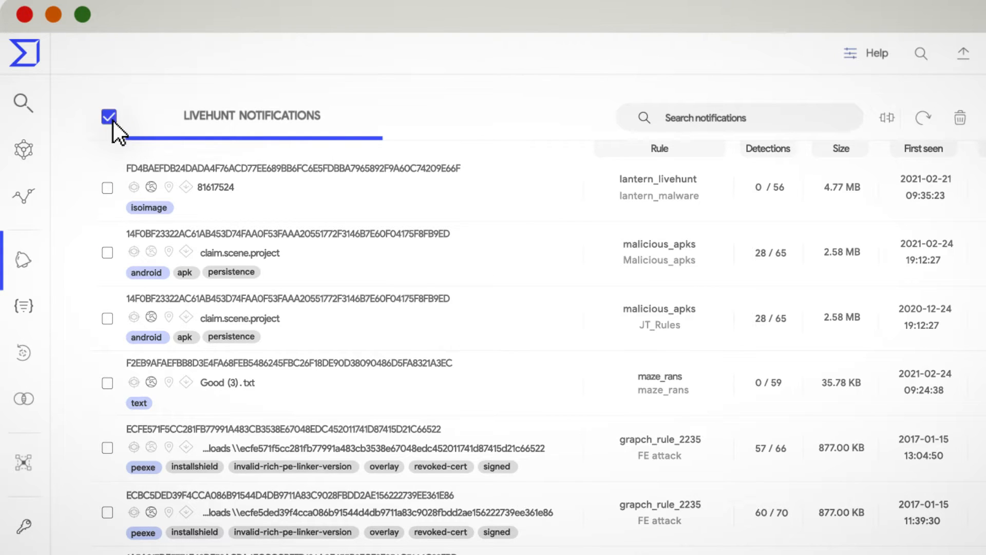
left_click(109, 117)
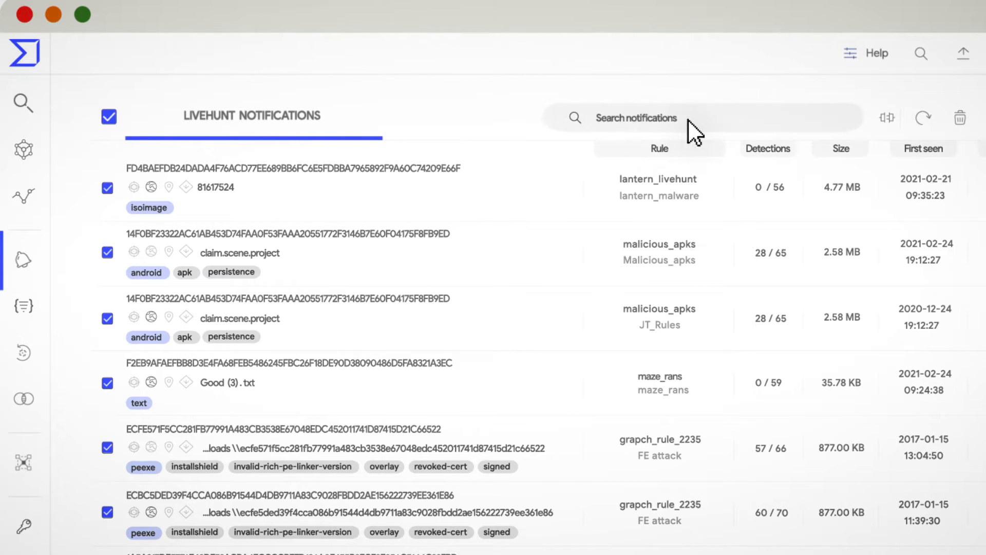
type("m")
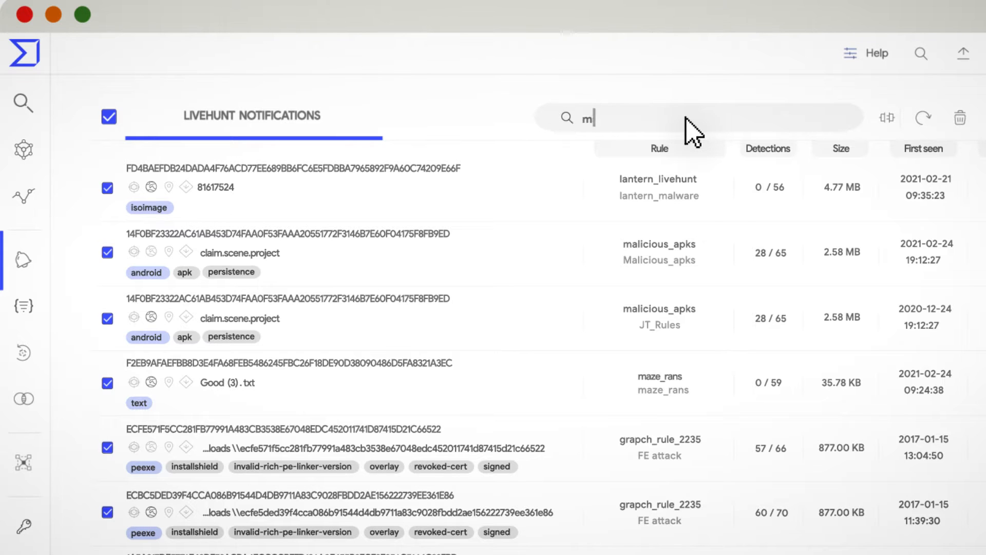
type("aze_v1")
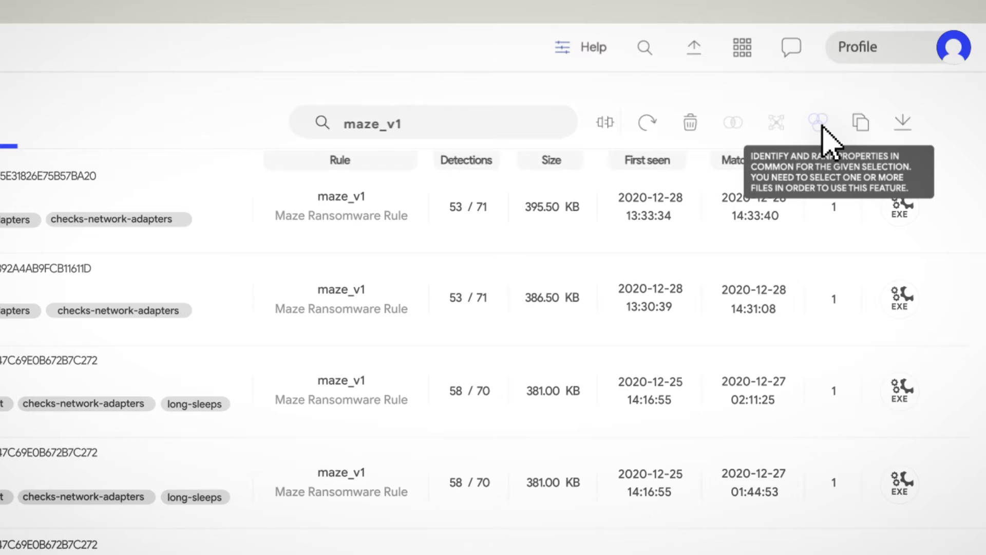
mouse_move(860, 122)
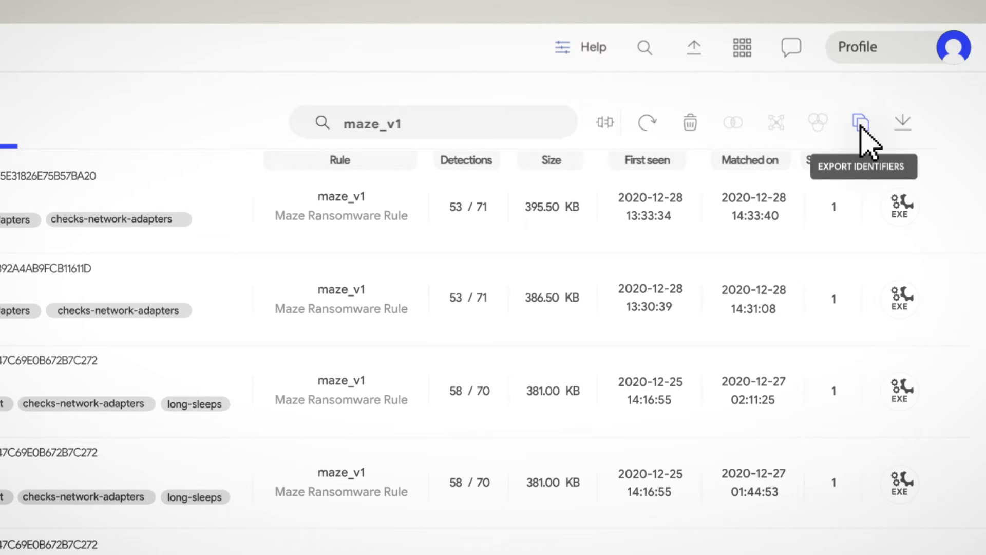
mouse_move(903, 122)
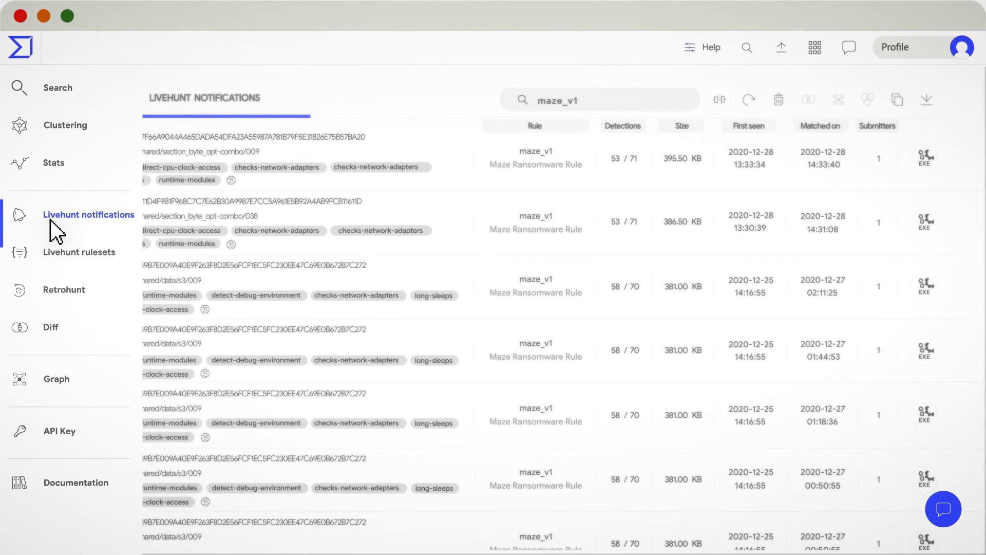
Filter the saved livehunt rulesets to 'maze' and start a new ruleset.
left_click(79, 252)
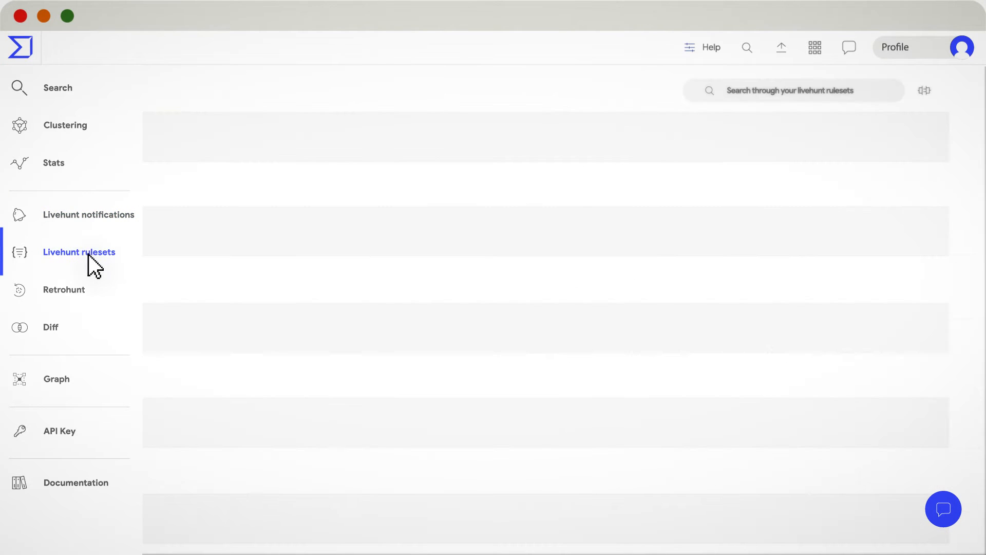
left_click(79, 252)
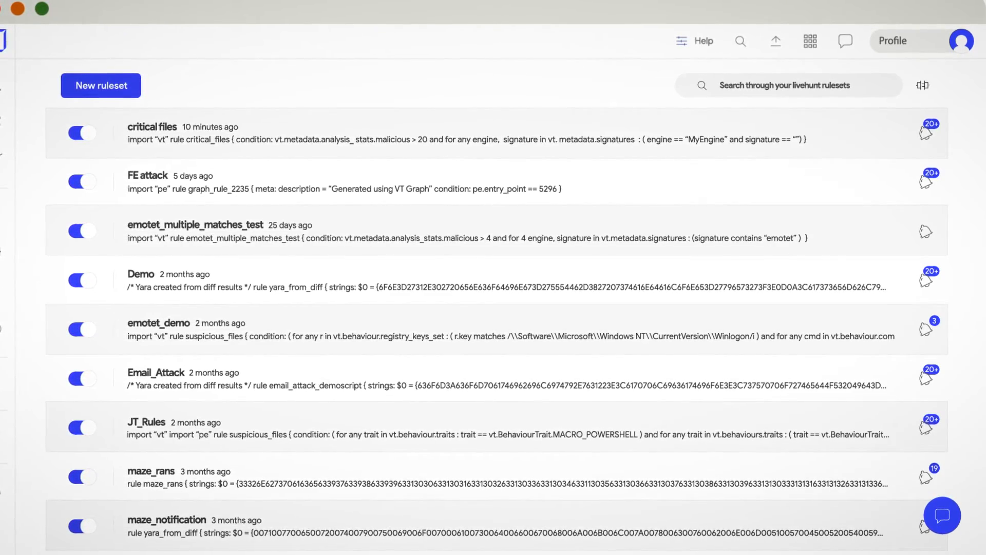
mouse_move(922, 84)
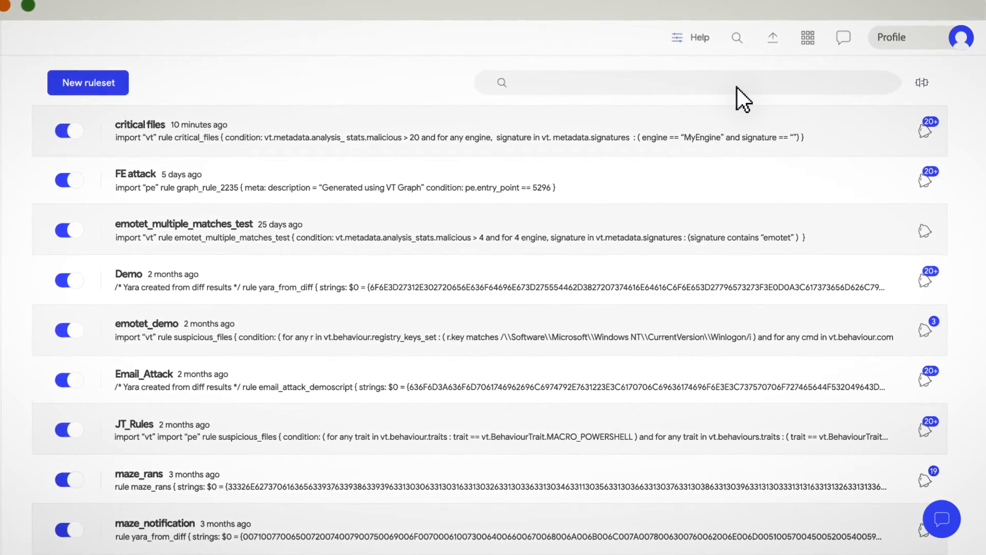
type("maze")
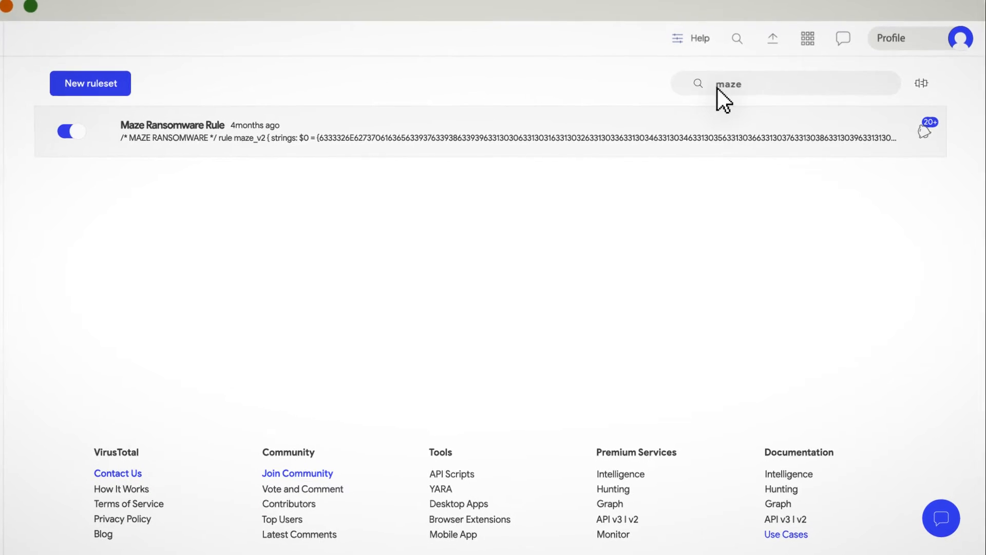
left_click(90, 84)
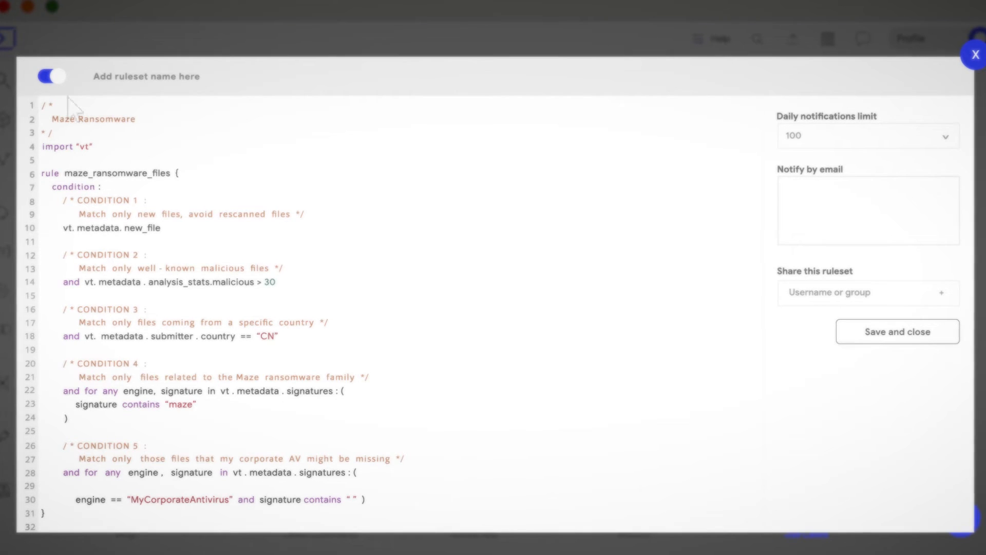
Save the ruleset as maze_demo_video with a daily limit of 100 notifications and email alerts.
type("maze_demo_video")
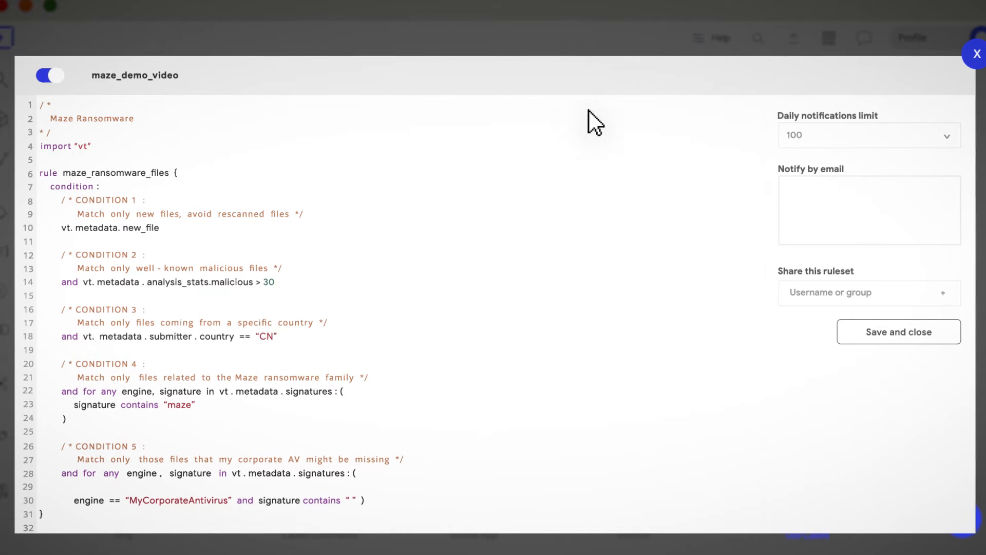
mouse_move(955, 144)
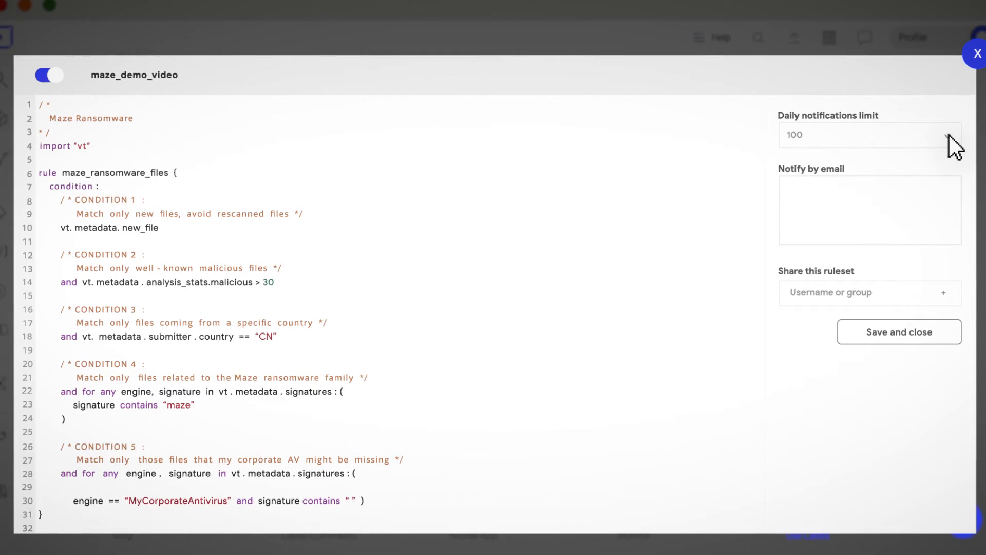
left_click(868, 133)
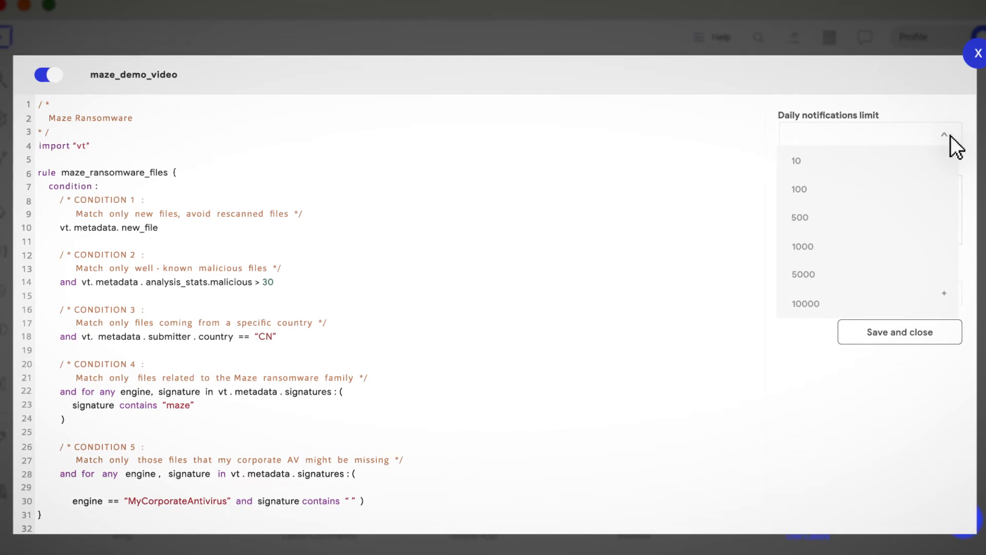
left_click(799, 189)
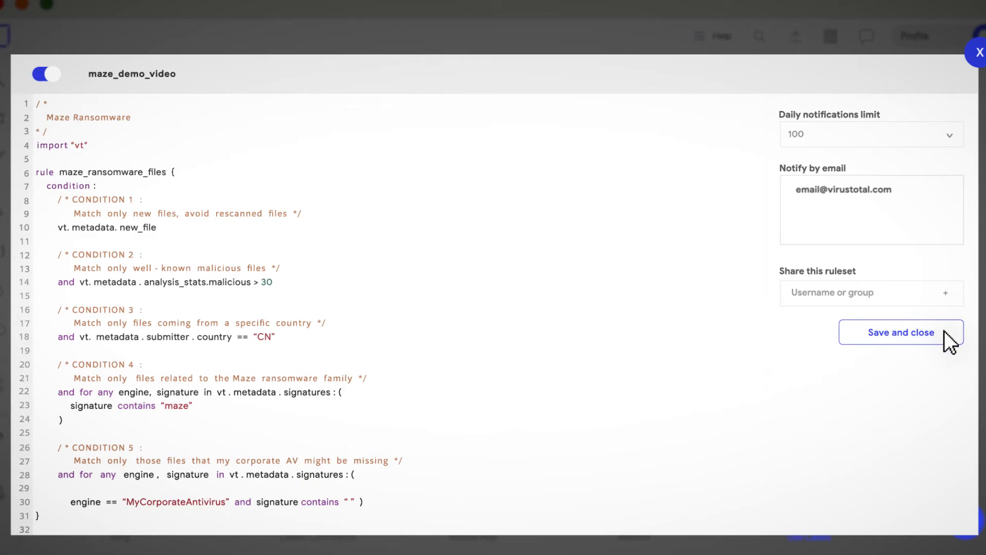
left_click(900, 332)
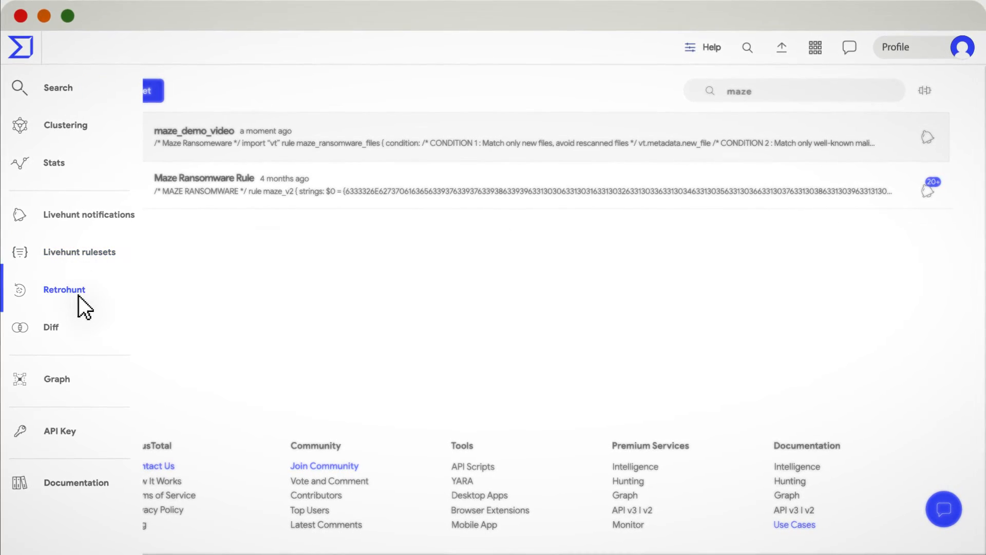
Expand the finished UPX-compressed ELF retrohunt job's rule and start a new retrohunt job.
left_click(64, 289)
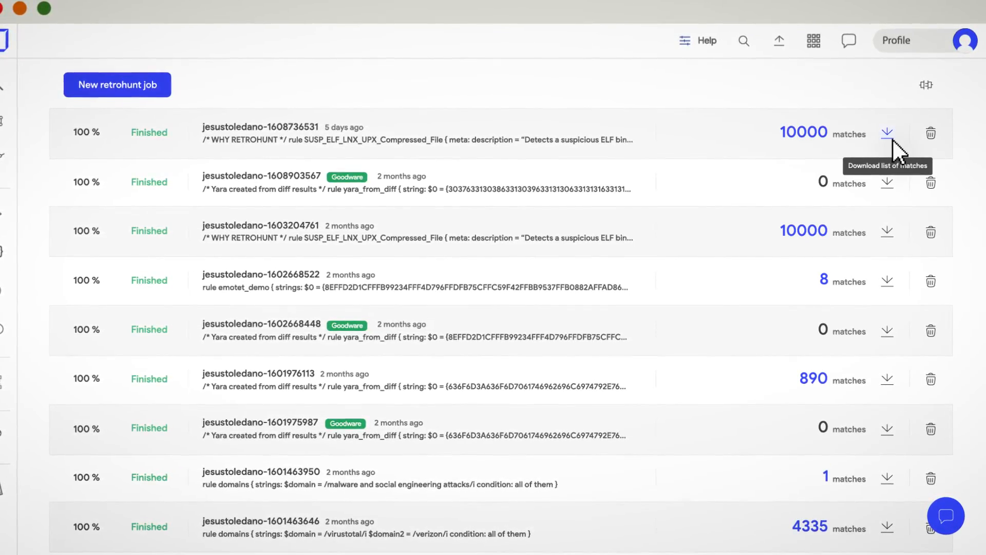
mouse_move(931, 132)
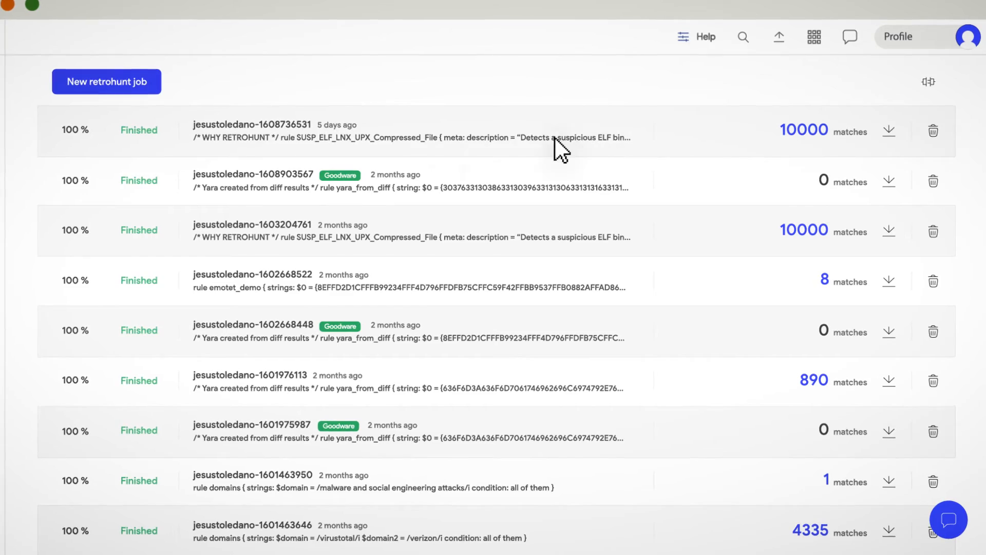
left_click(409, 130)
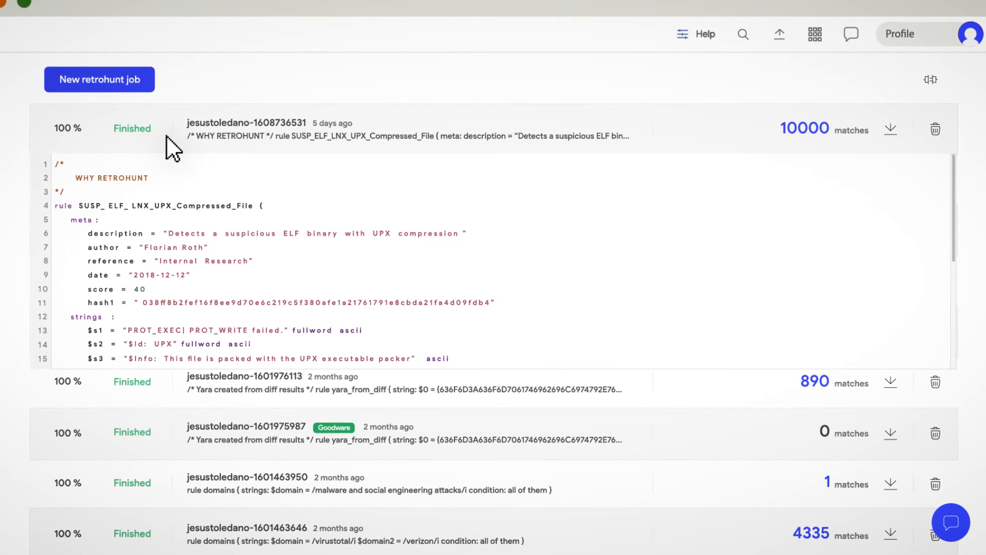
left_click(99, 79)
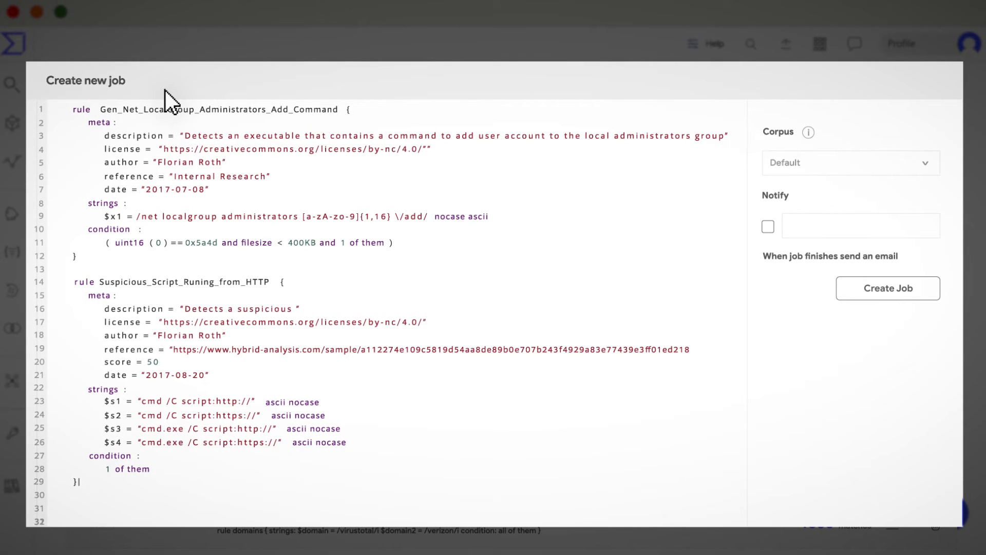
Create the retrohunt job with the two pasted rules, default corpus and email notification.
left_click(849, 163)
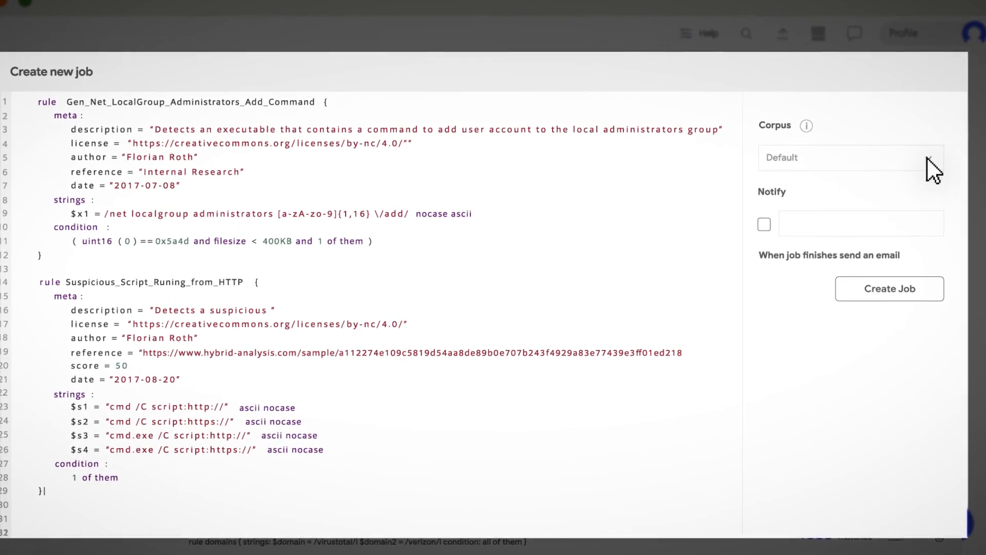
left_click(763, 224)
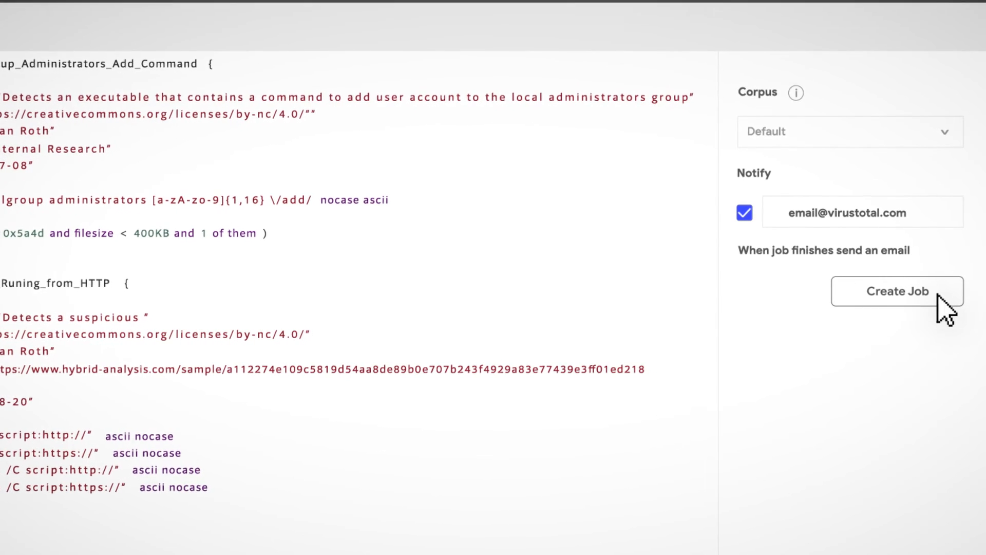
left_click(895, 291)
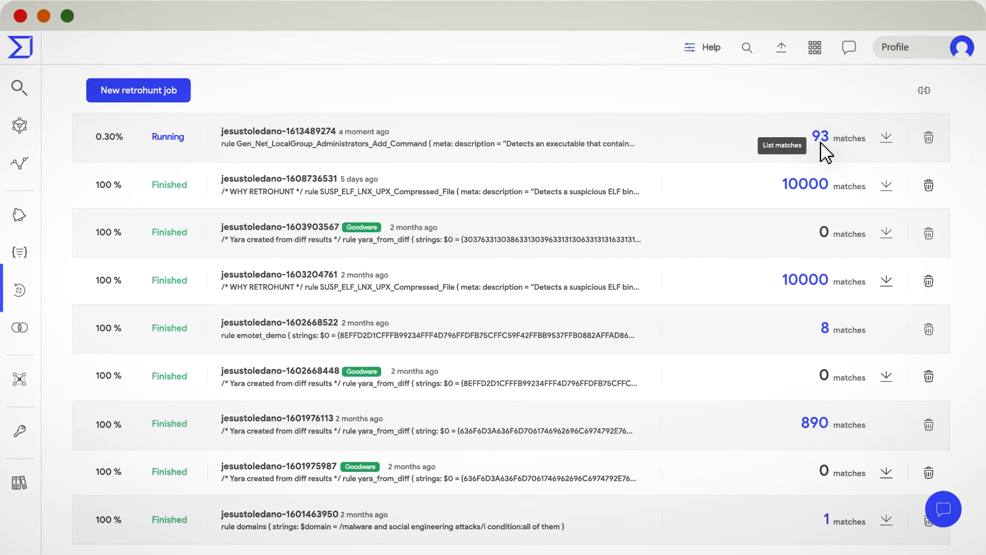
left_click(818, 137)
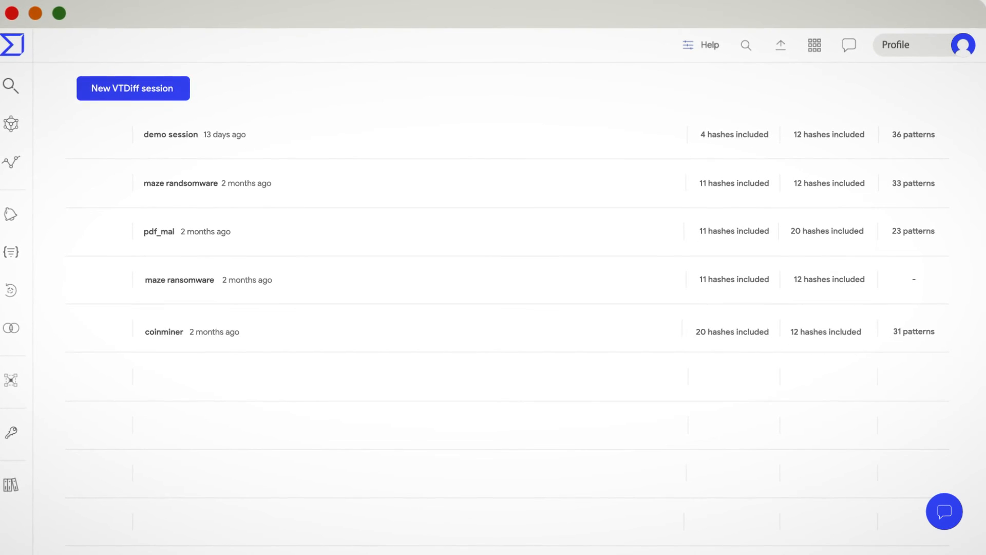
Scroll through the saved VTDiff sessions list.
scroll("down", 3)
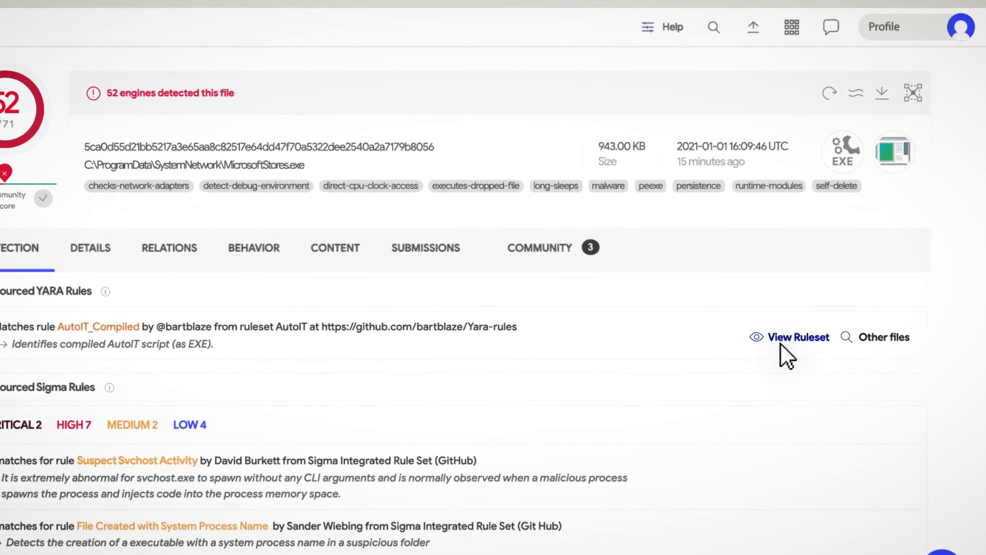
View the full AutoIT ruleset behind the AutoIT_Compiled YARA match.
left_click(797, 337)
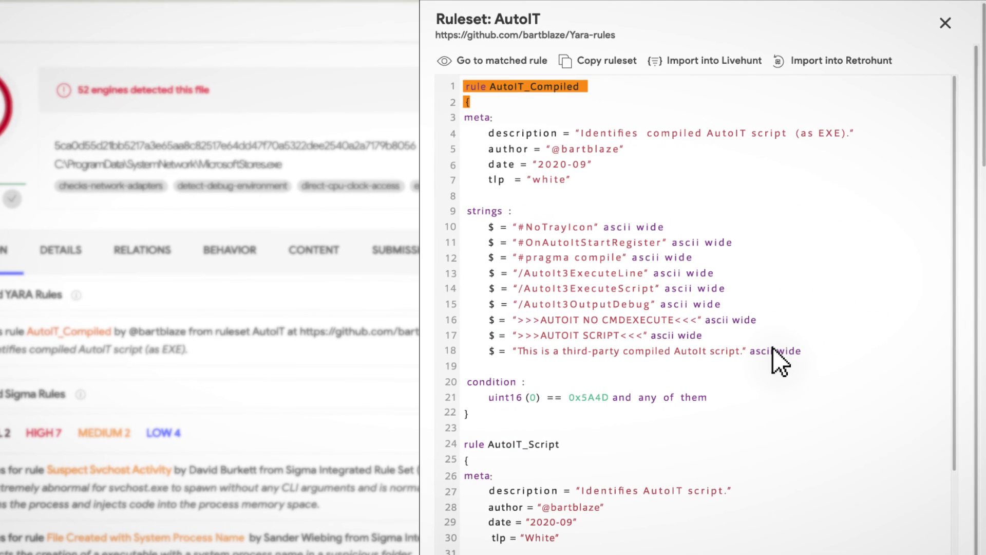